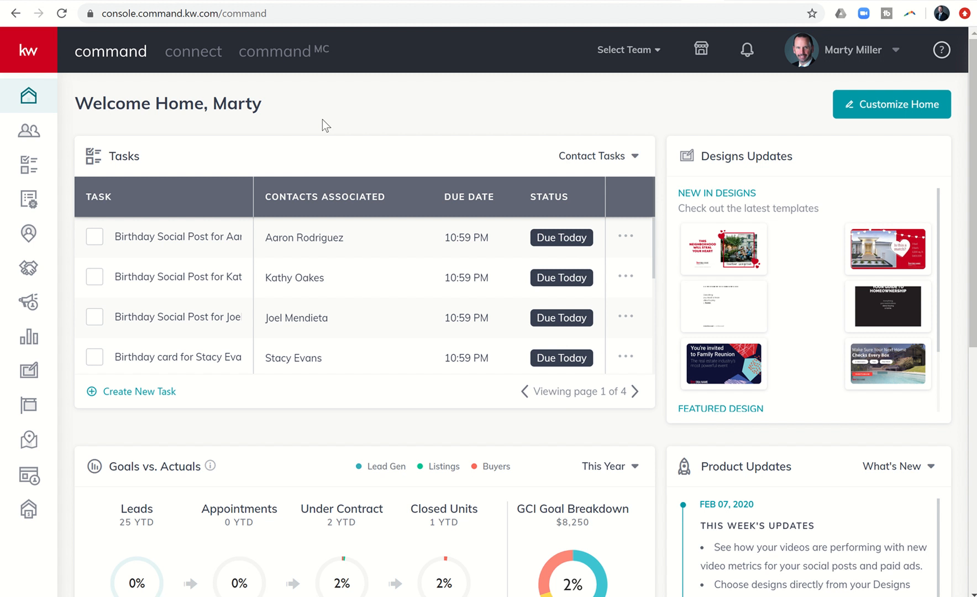
mouse_move(315, 139)
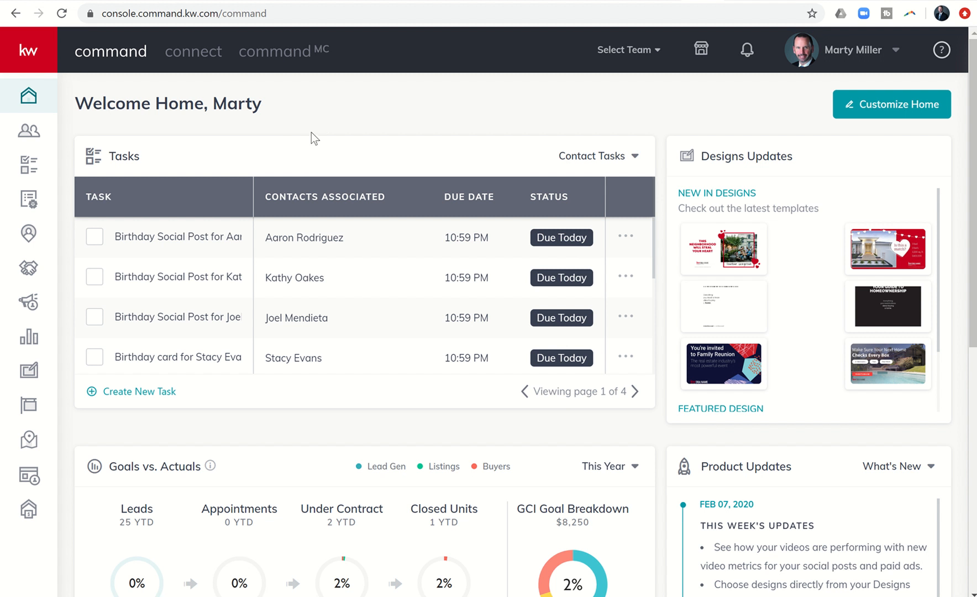
mouse_move(233, 160)
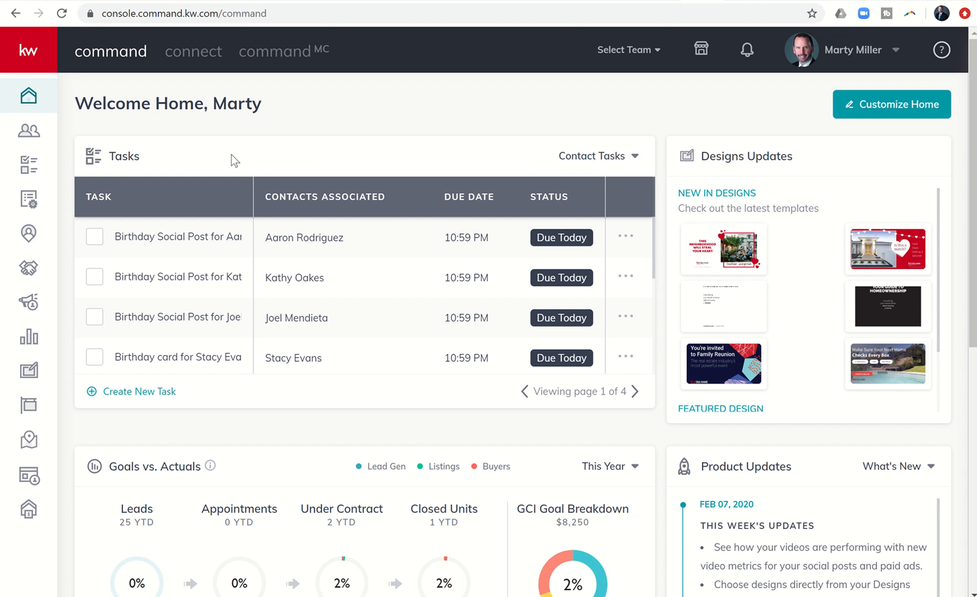
mouse_move(51, 227)
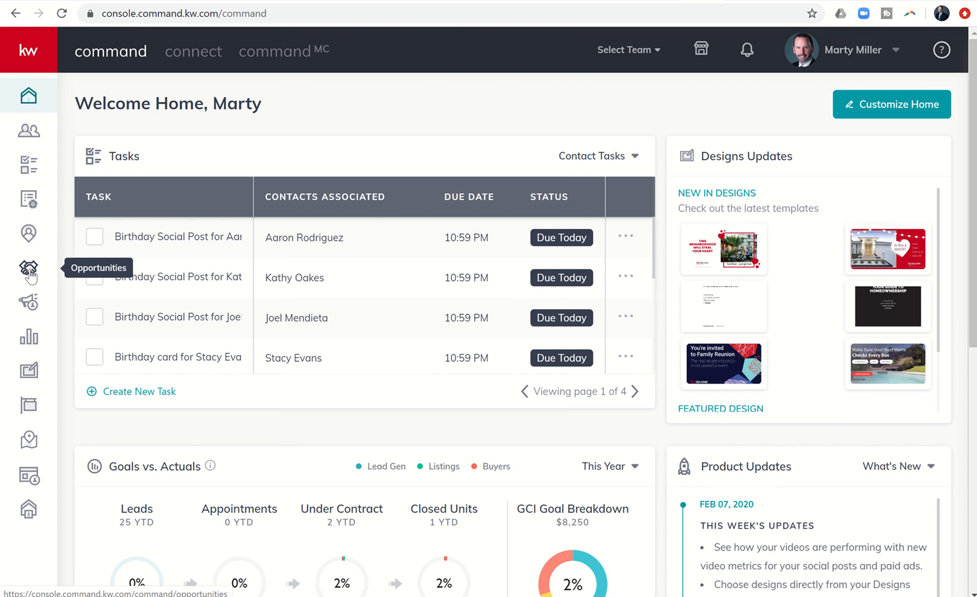
left_click(29, 272)
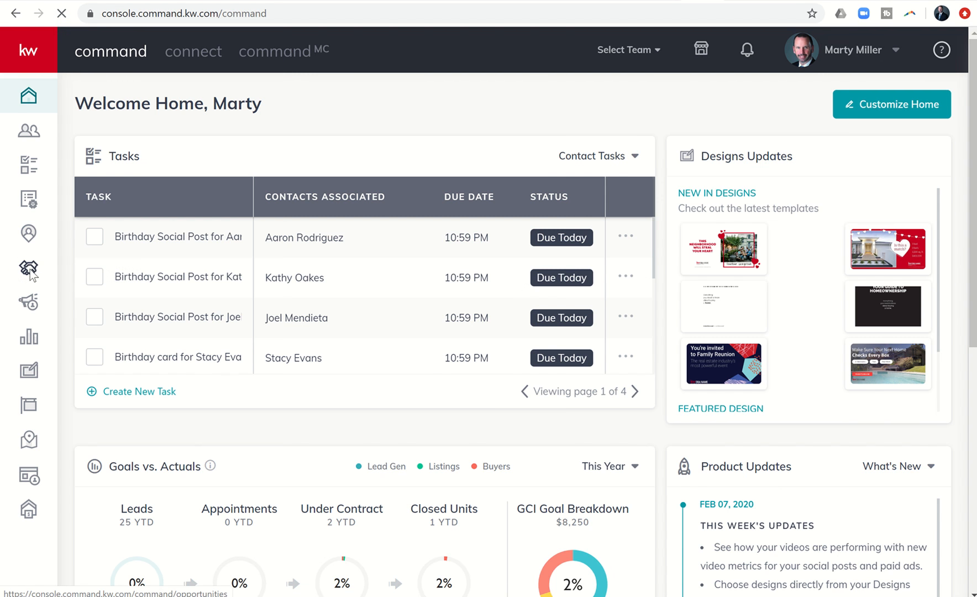
left_click(27, 268)
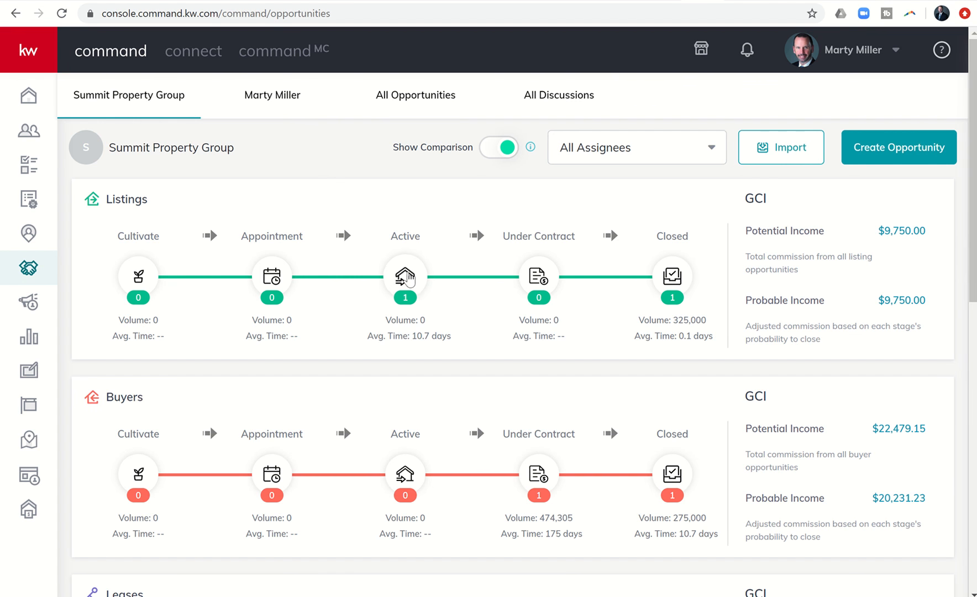
left_click(405, 275)
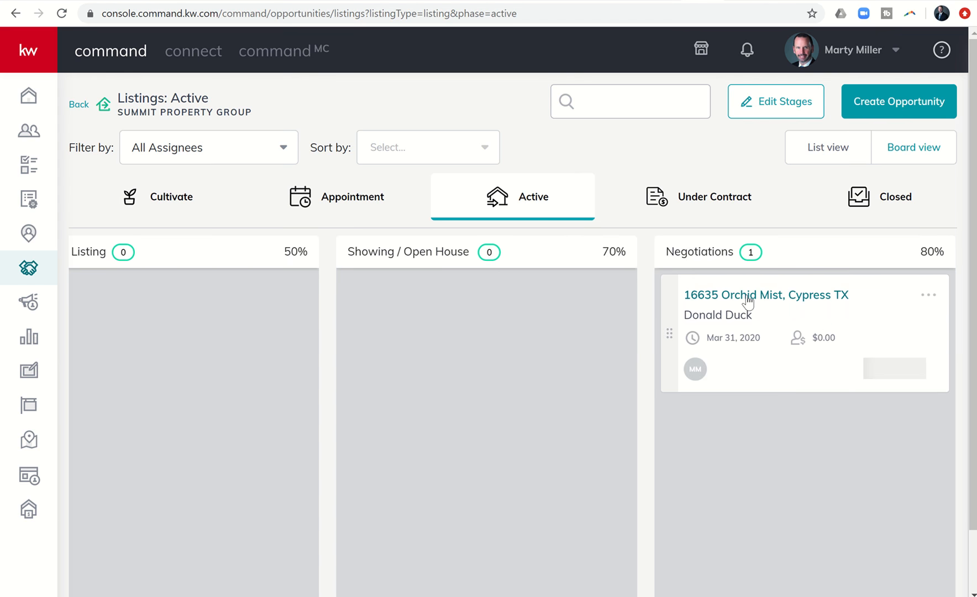
mouse_move(773, 301)
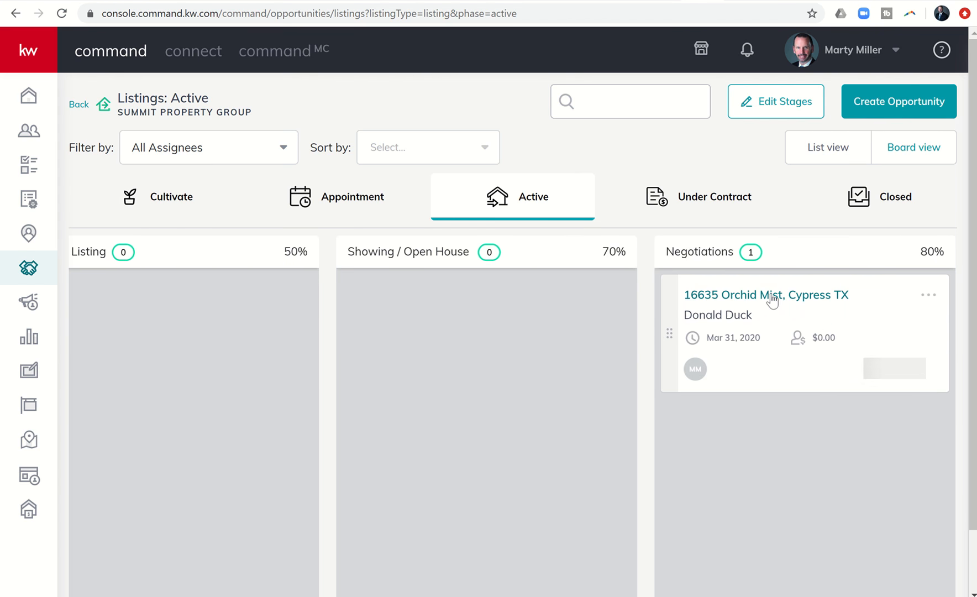
left_click(765, 294)
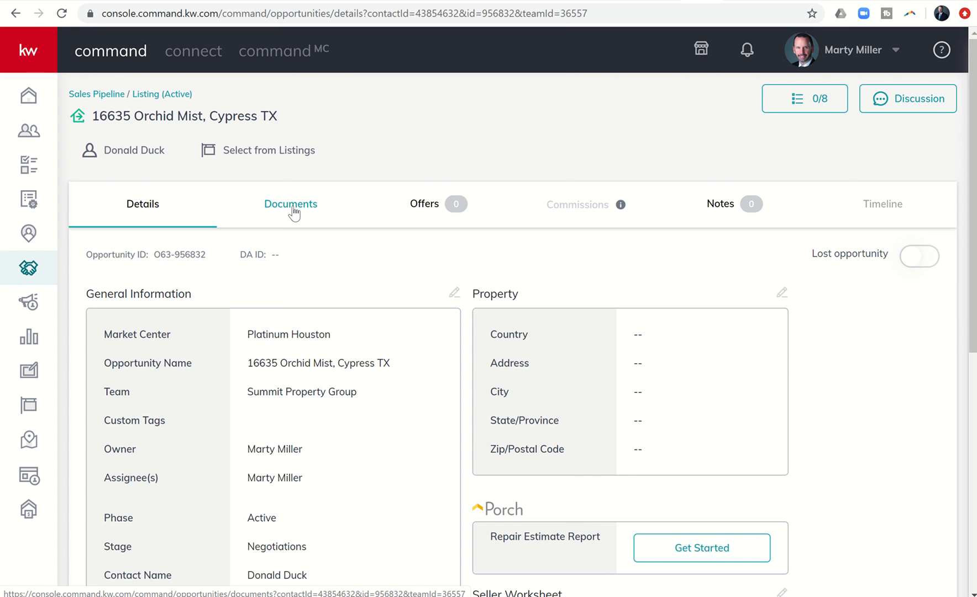
- Show the opportunity's Documents checklist with the Under Contract folder selected (2 of 6 uploaded)
left_click(293, 204)
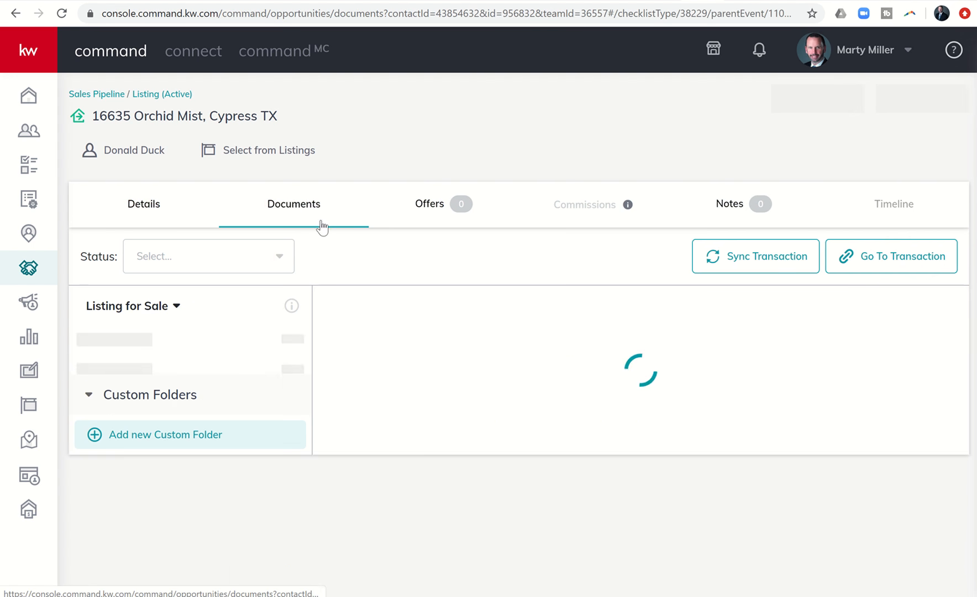
left_click(293, 203)
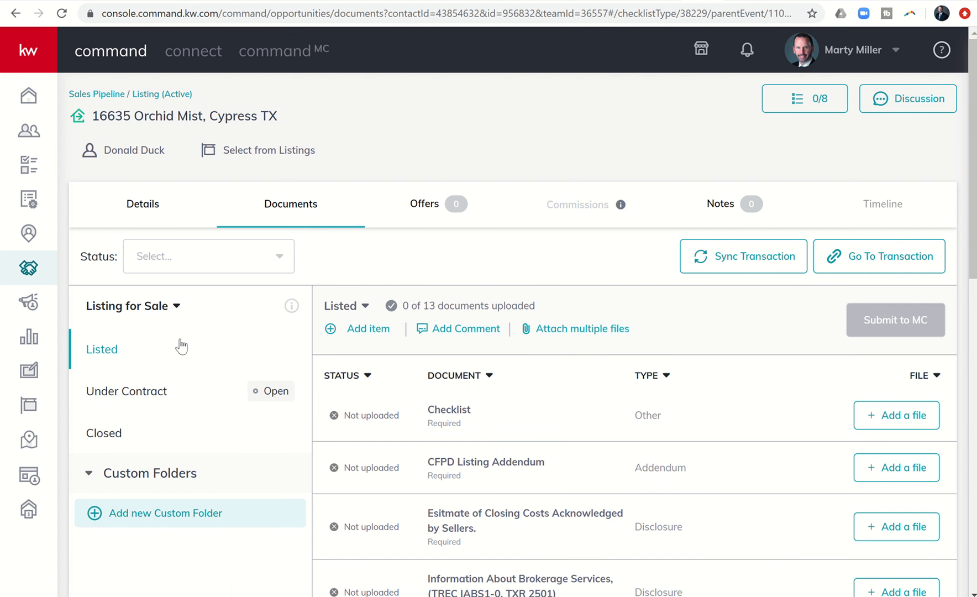
mouse_move(141, 397)
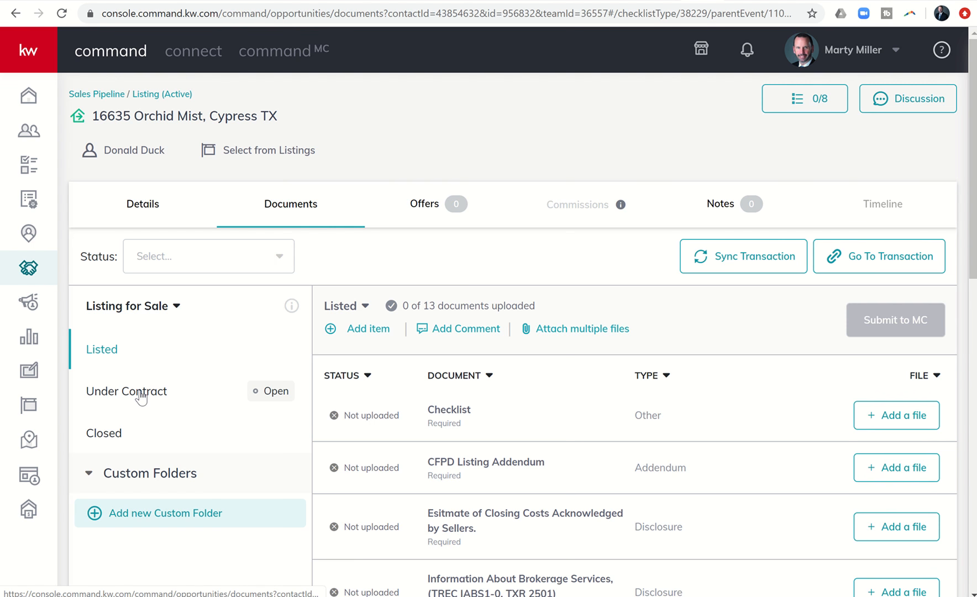
left_click(126, 391)
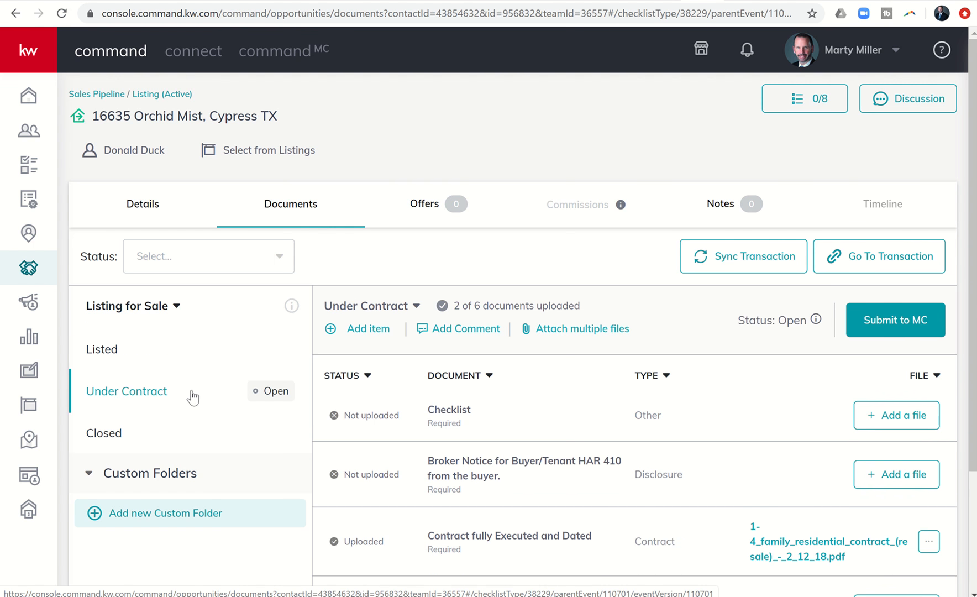
scroll("down", 3)
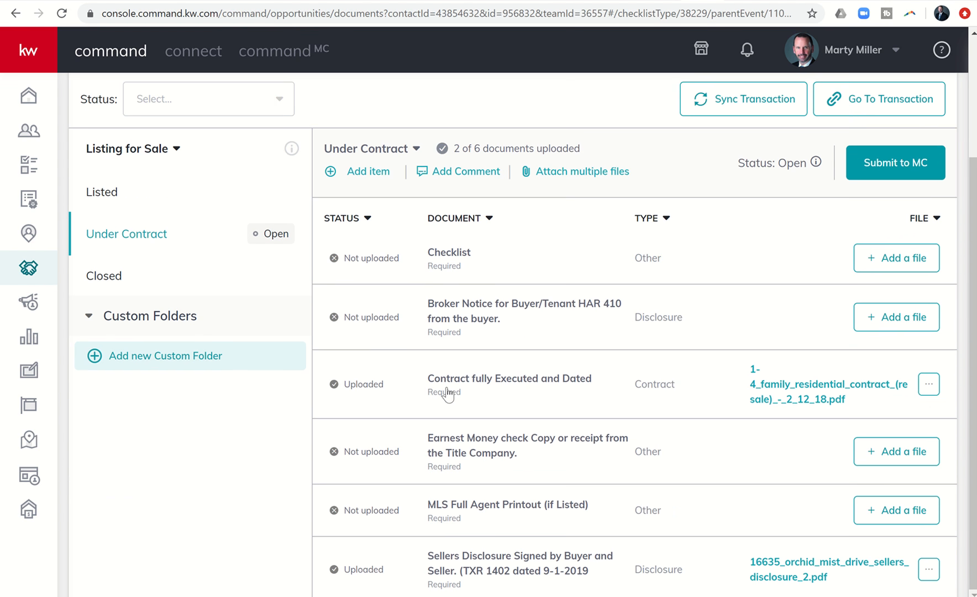
mouse_move(861, 480)
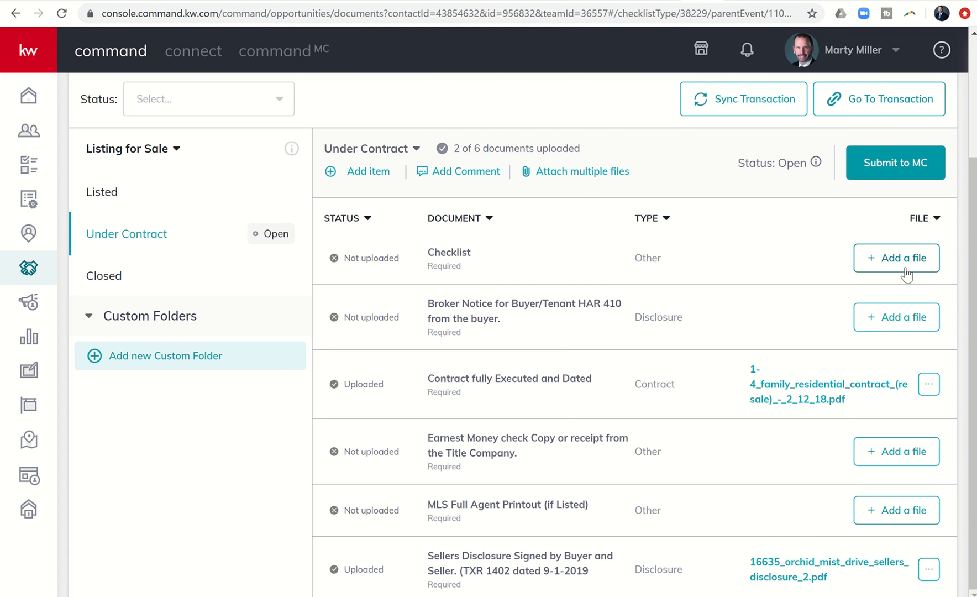
left_click(897, 257)
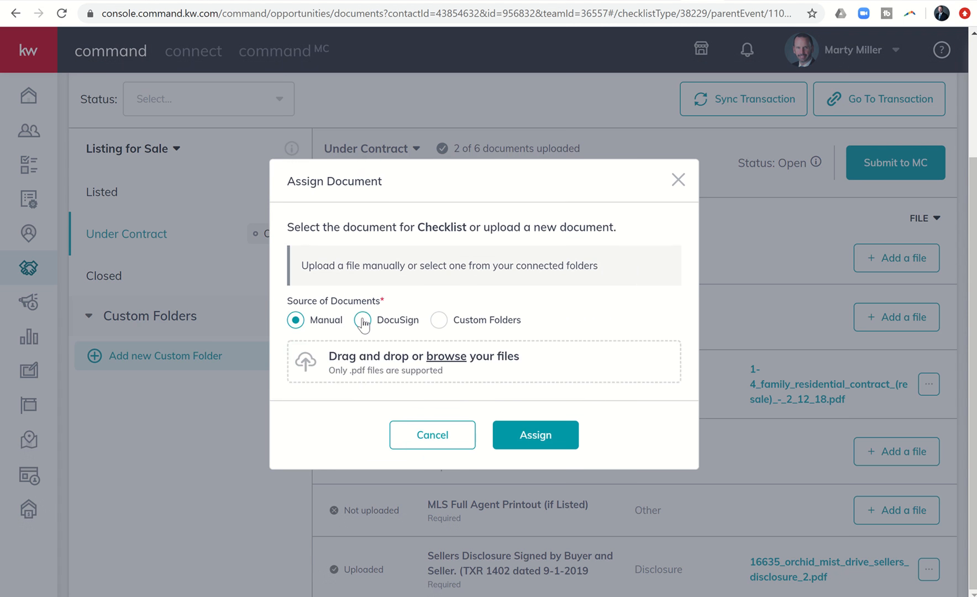
left_click(362, 320)
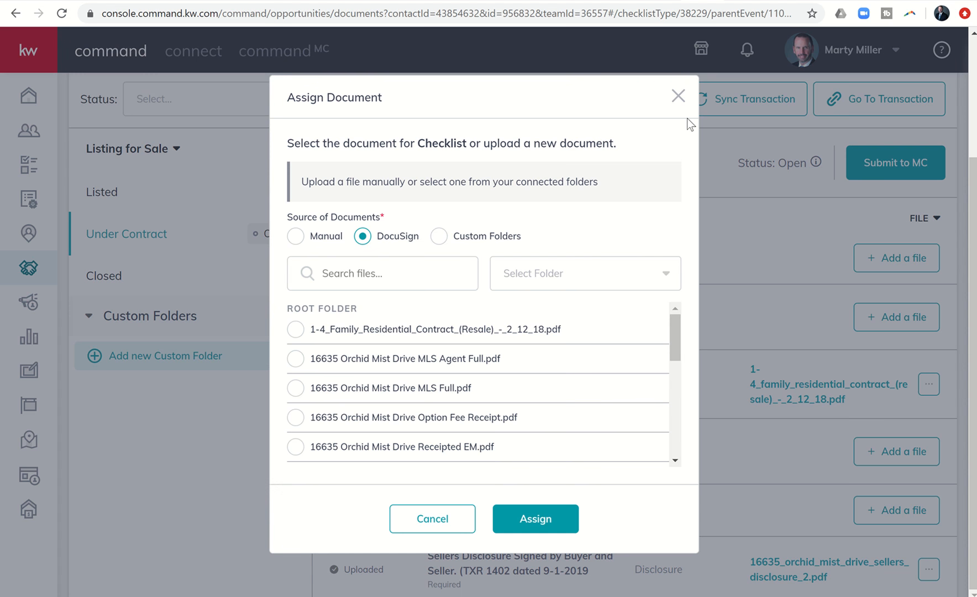
left_click(678, 96)
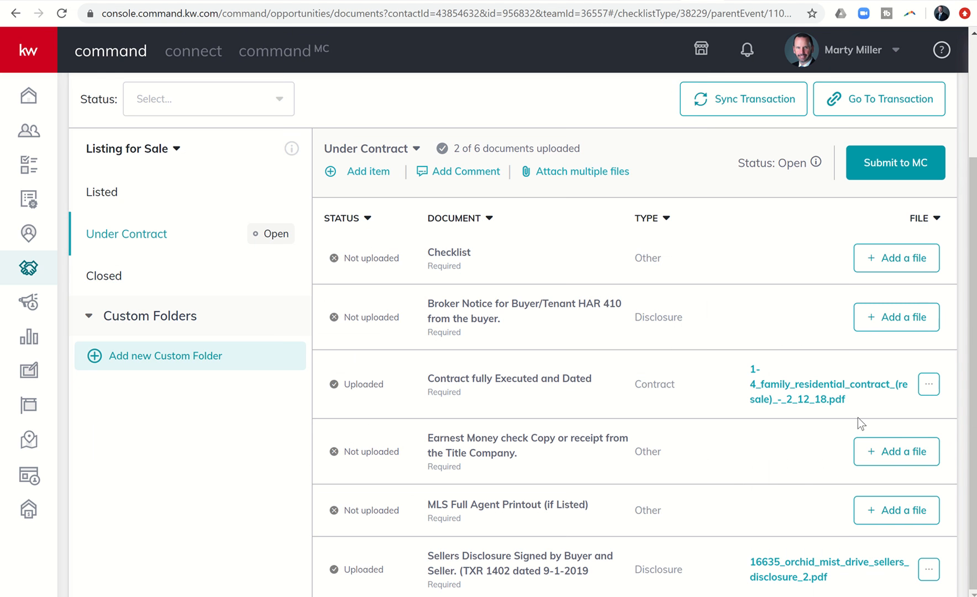
mouse_move(585, 222)
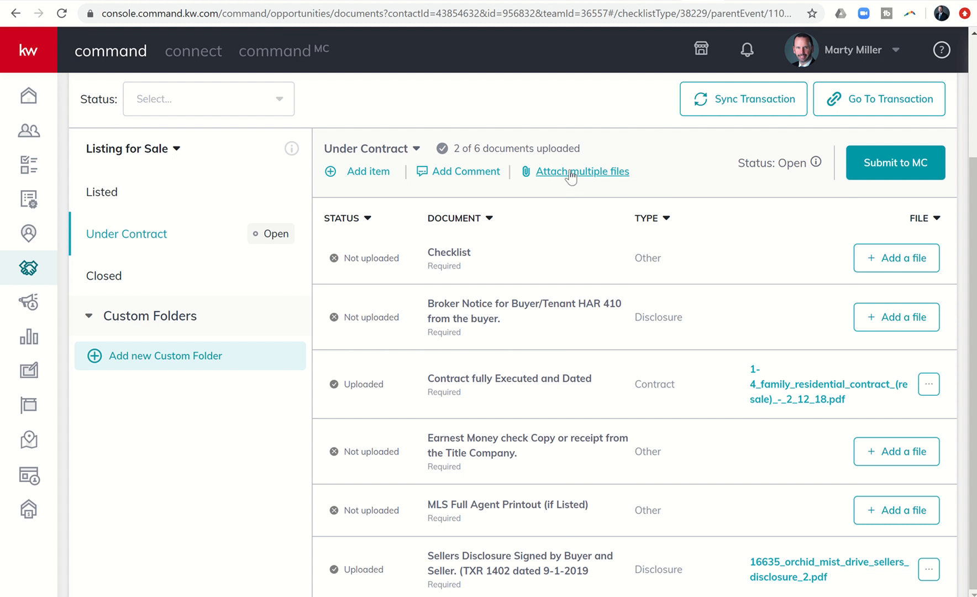
mouse_move(585, 177)
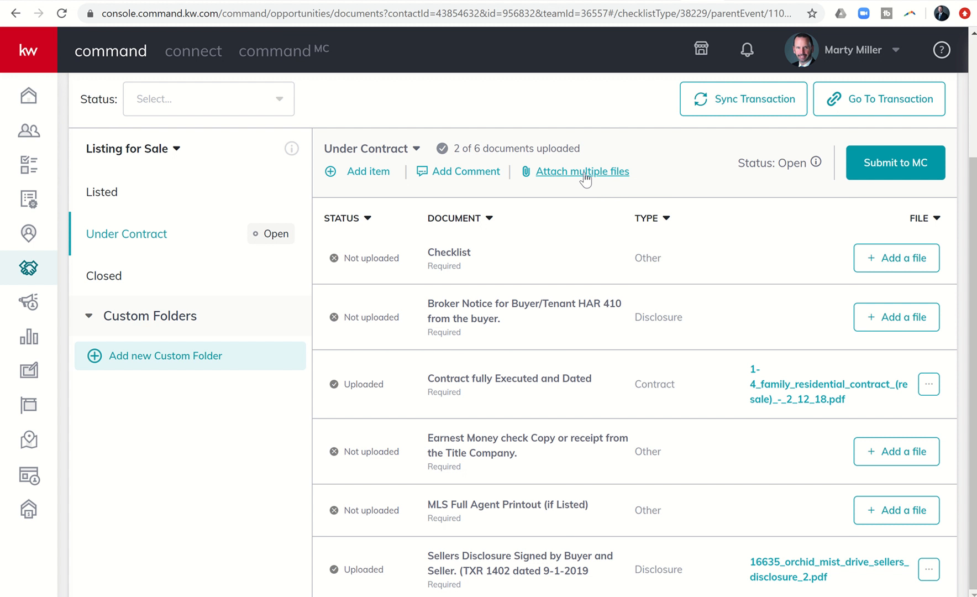
left_click(582, 171)
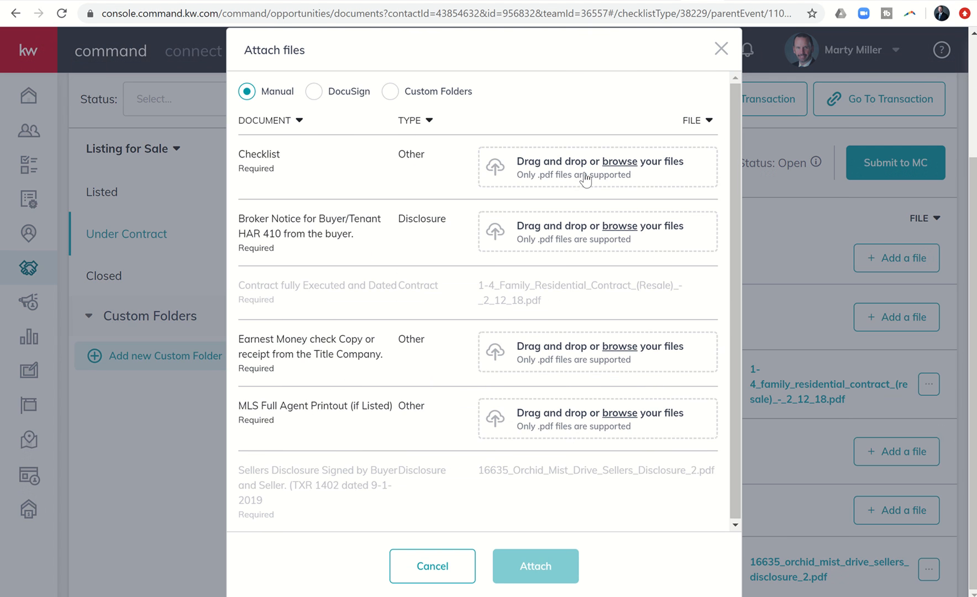
mouse_move(311, 217)
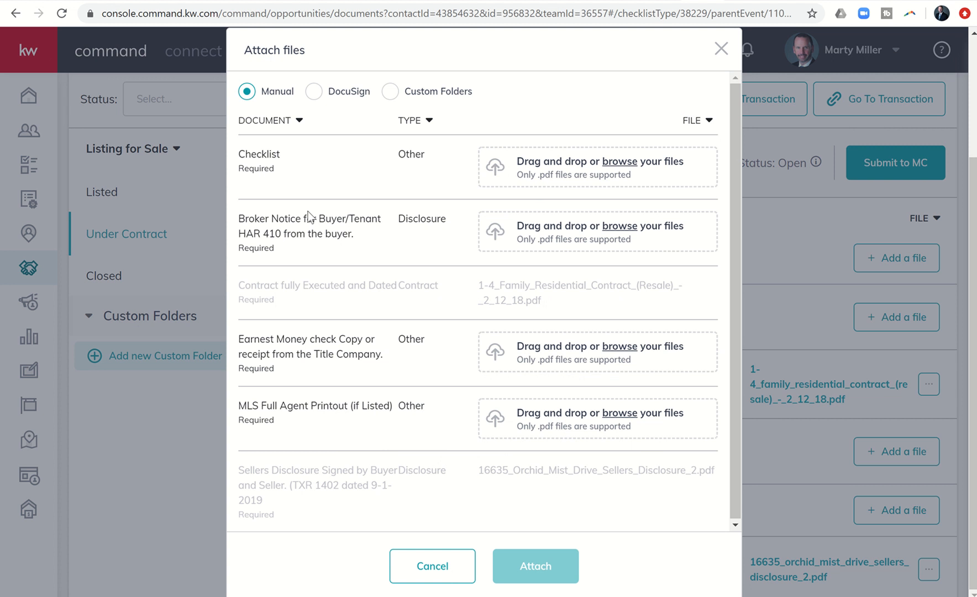
mouse_move(287, 311)
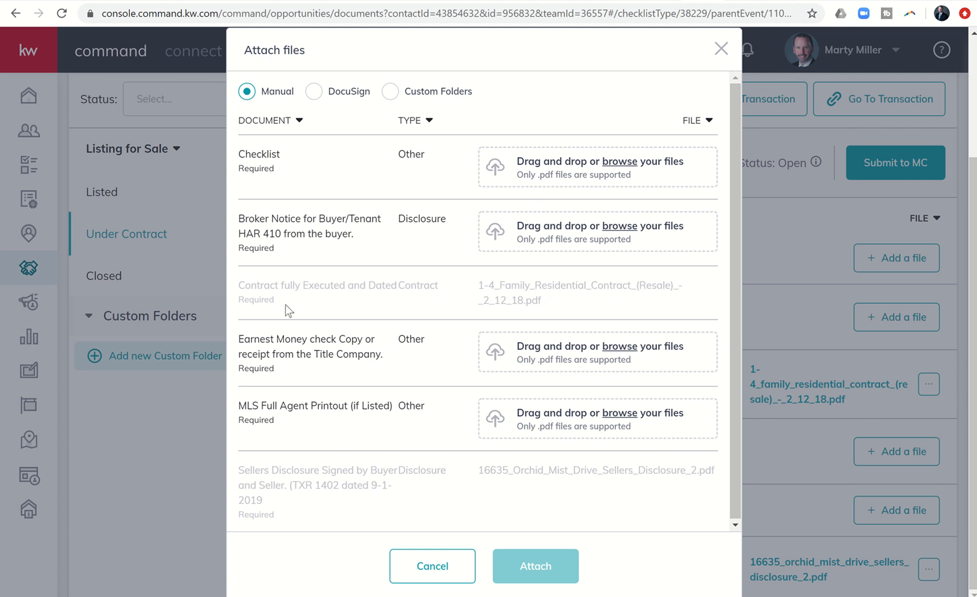
mouse_move(554, 286)
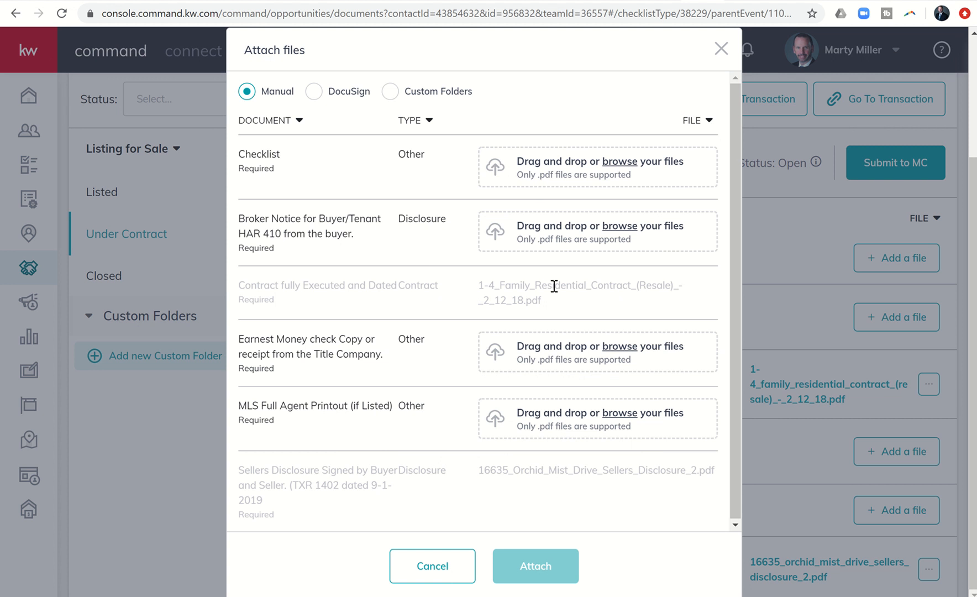
mouse_move(583, 310)
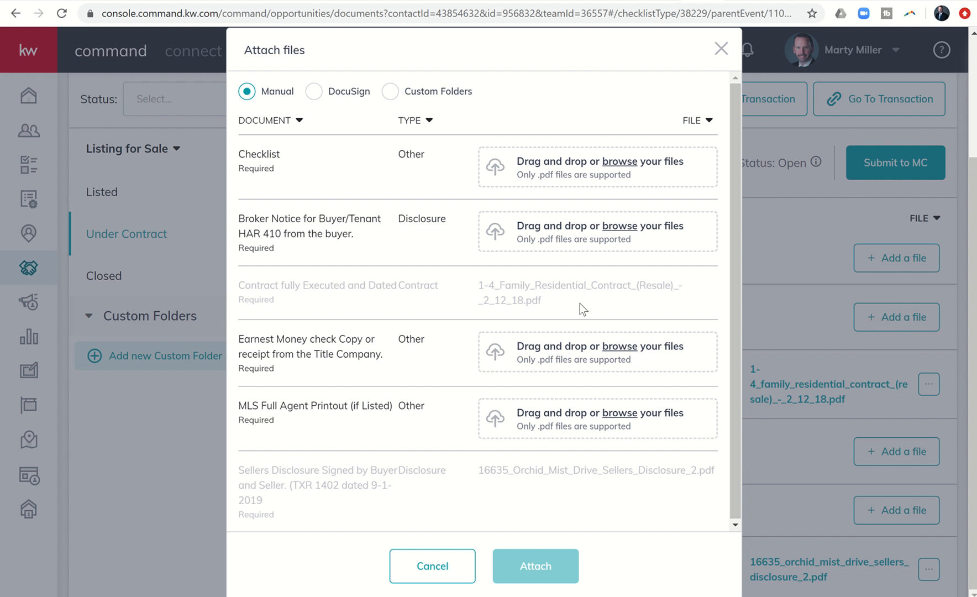
mouse_move(296, 249)
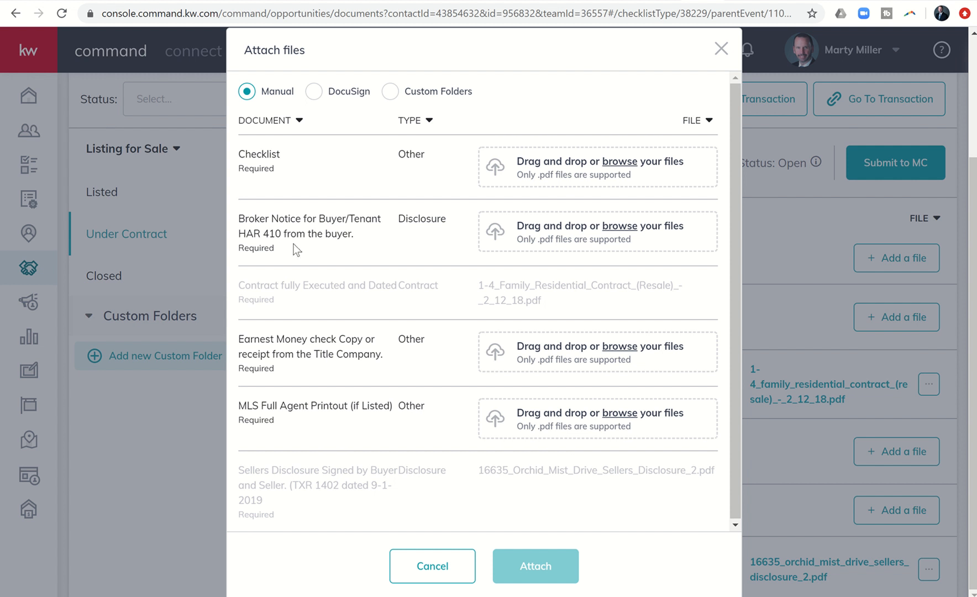
mouse_move(365, 139)
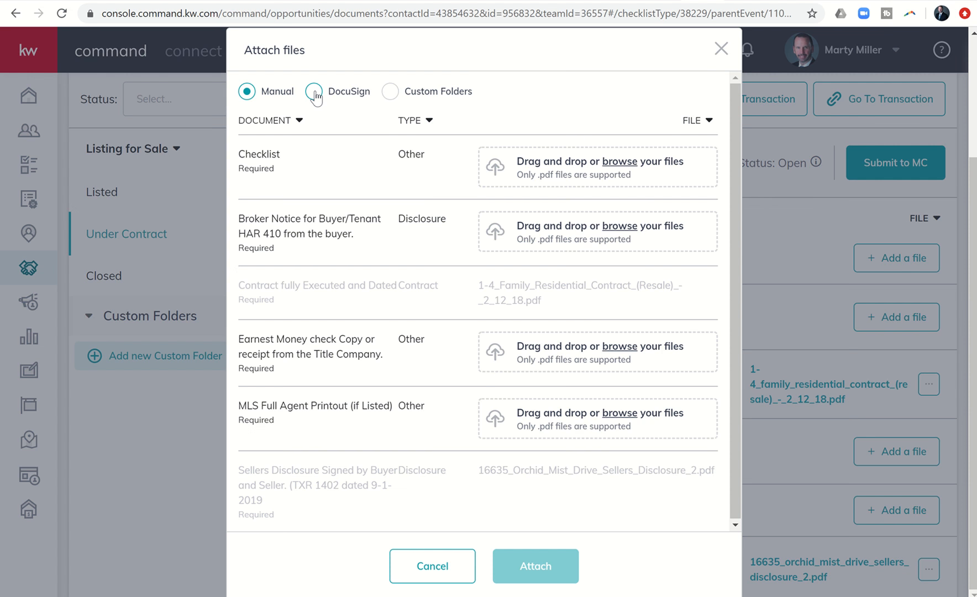
- From DocuSign, pick the Listing Sold Residential Pre-Owned file for Checklist and the broker notice file for Broker Notice
left_click(314, 92)
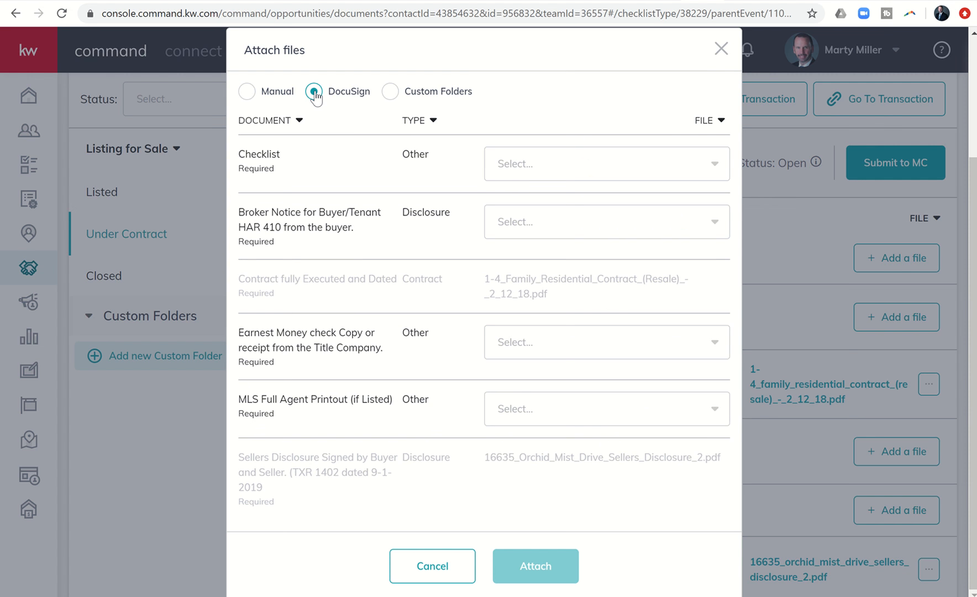
left_click(314, 92)
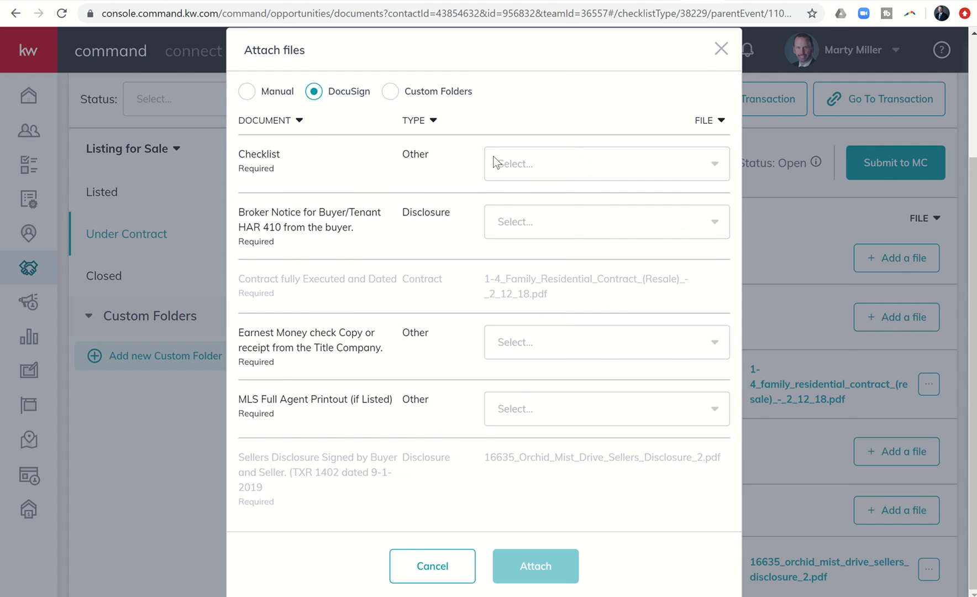
left_click(605, 163)
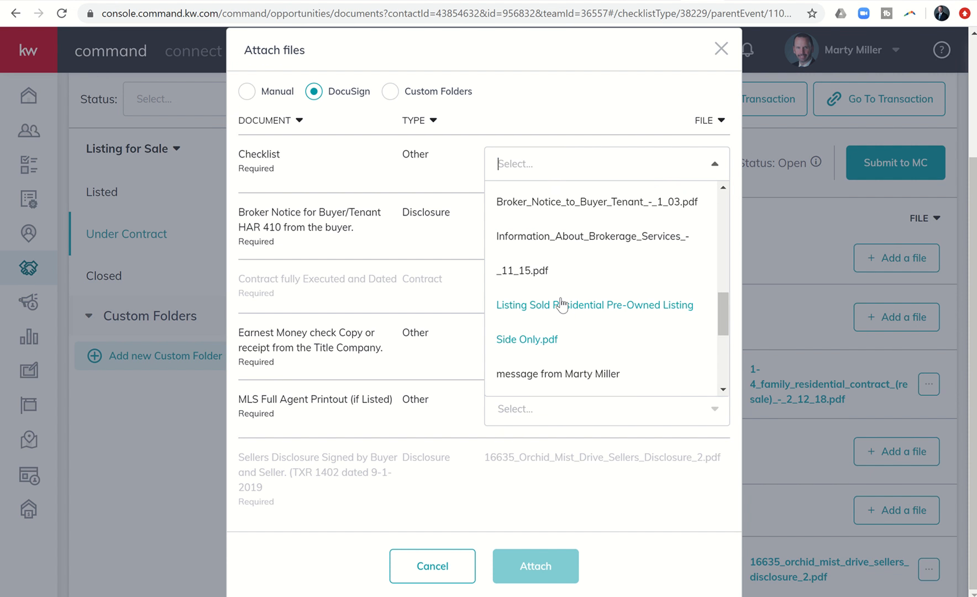
left_click(593, 305)
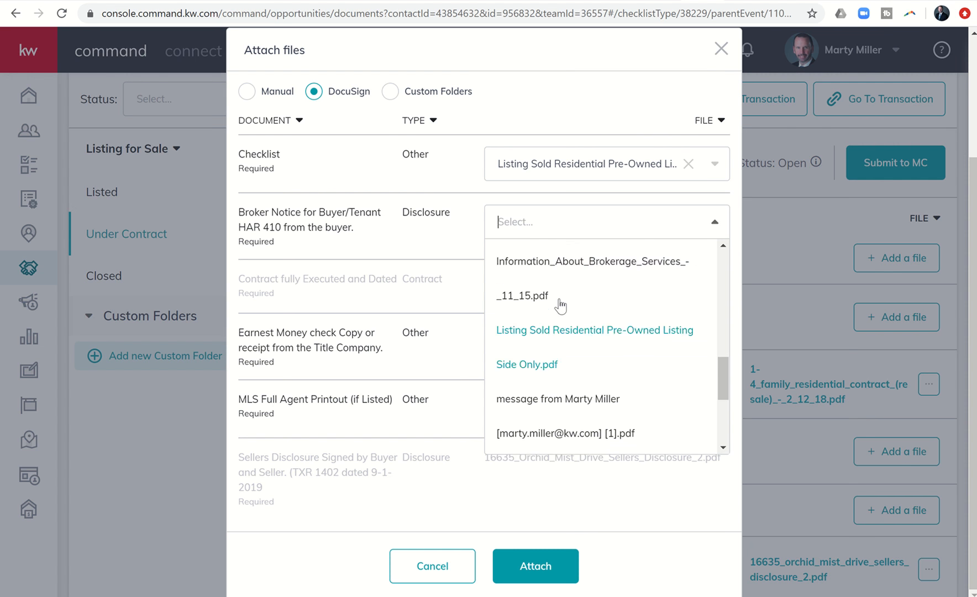
left_click(558, 286)
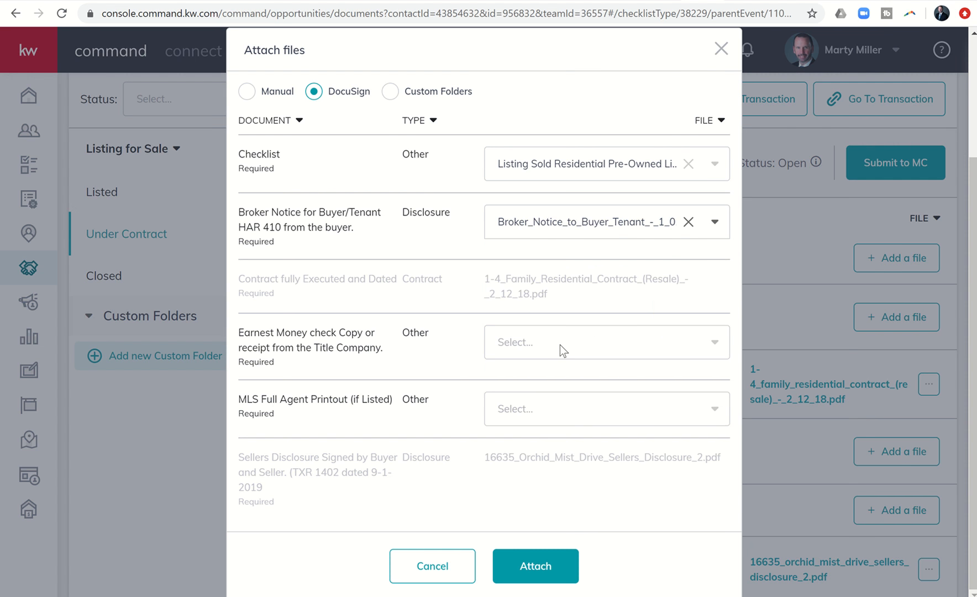
- Pick Receipted EM.pdf for Earnest Money and MLS Agent Full.pdf for MLS printout, then attach all for 6 of 6 uploaded
left_click(604, 341)
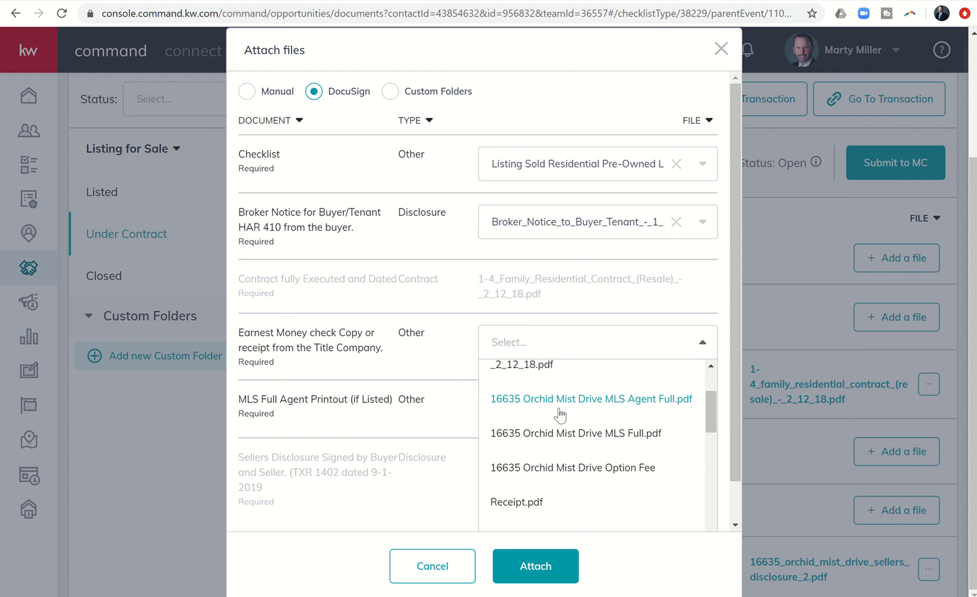
scroll("down", 3)
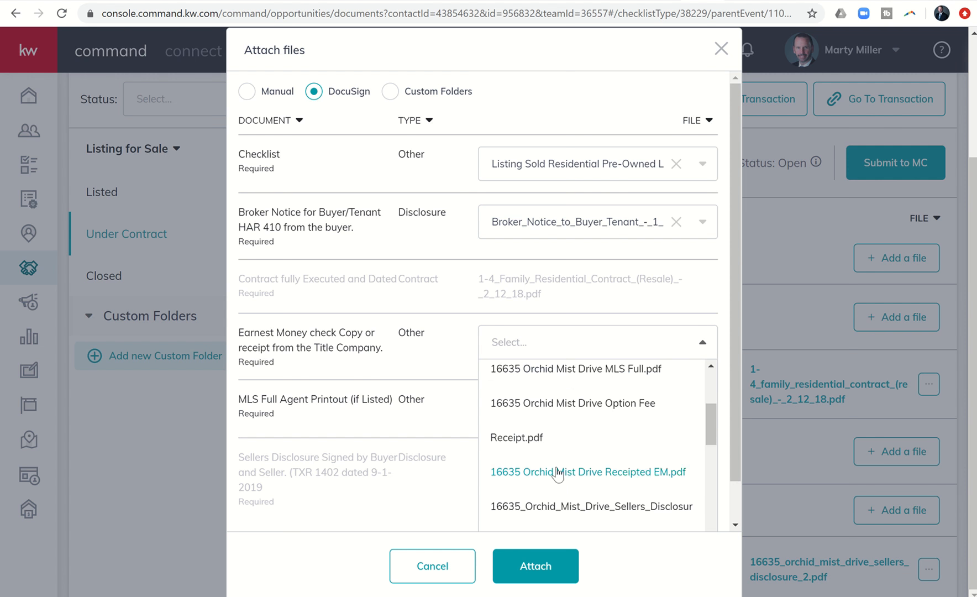
left_click(587, 472)
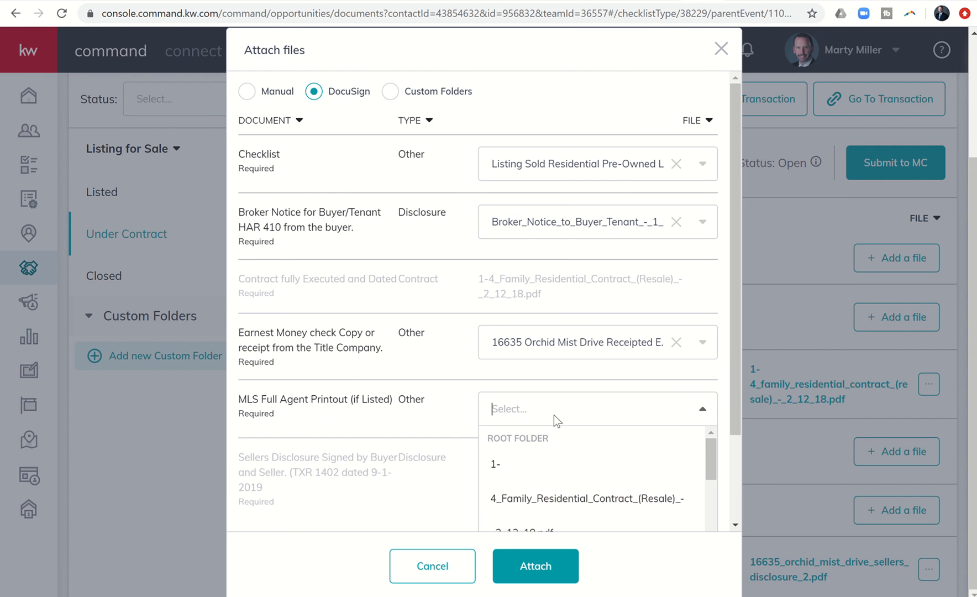
scroll("down", 3)
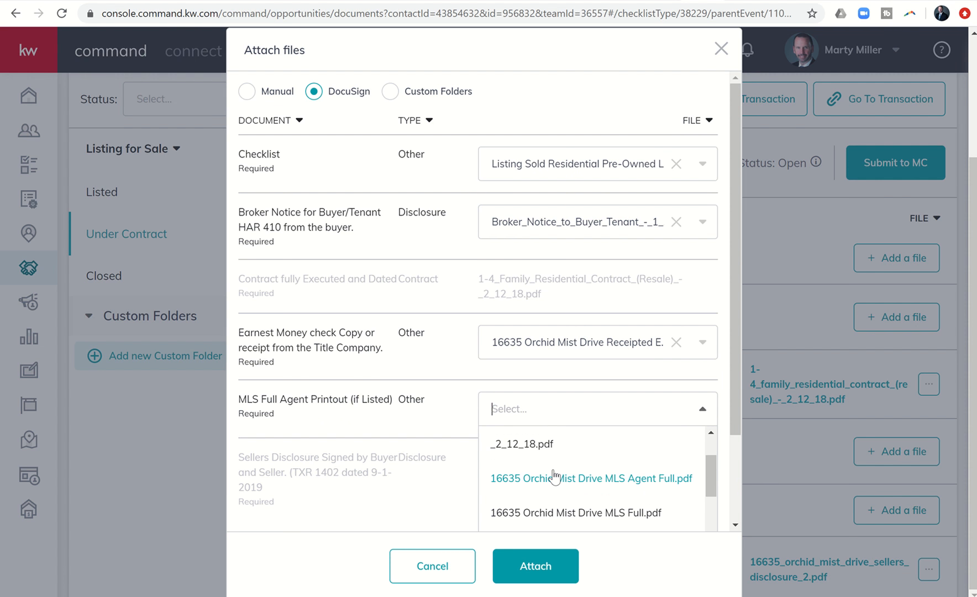
left_click(591, 477)
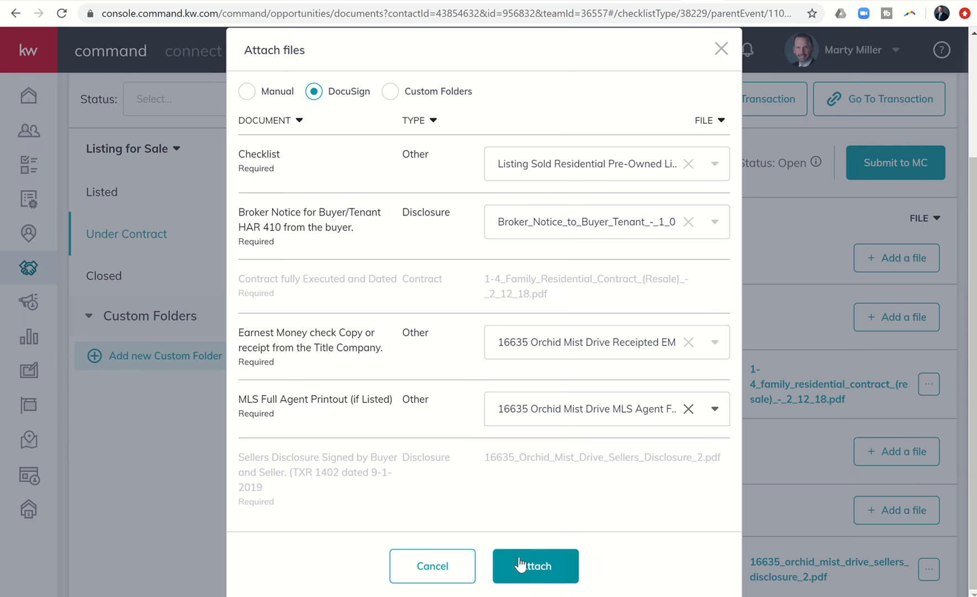
left_click(535, 566)
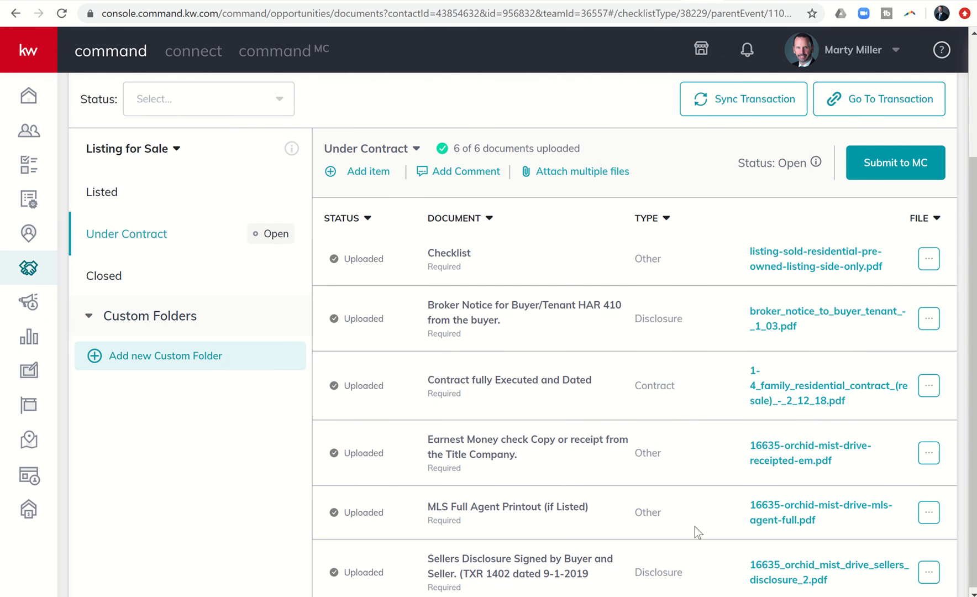
mouse_move(730, 419)
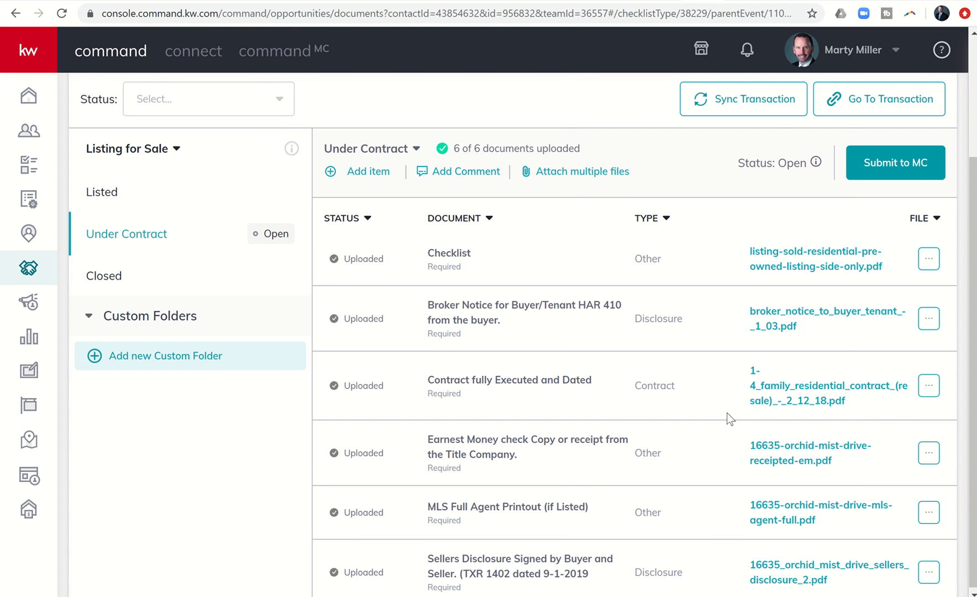
mouse_move(525, 335)
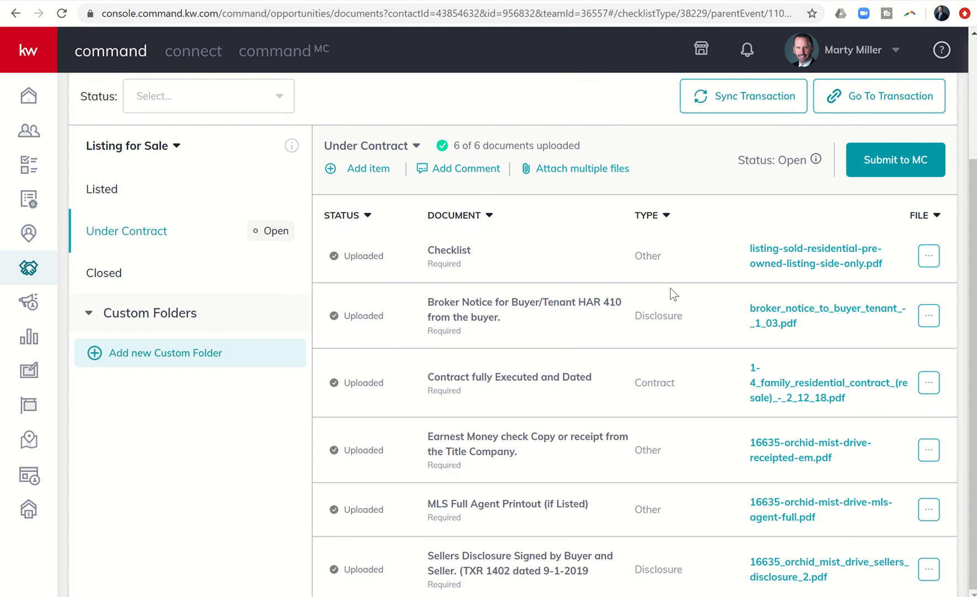
mouse_move(668, 279)
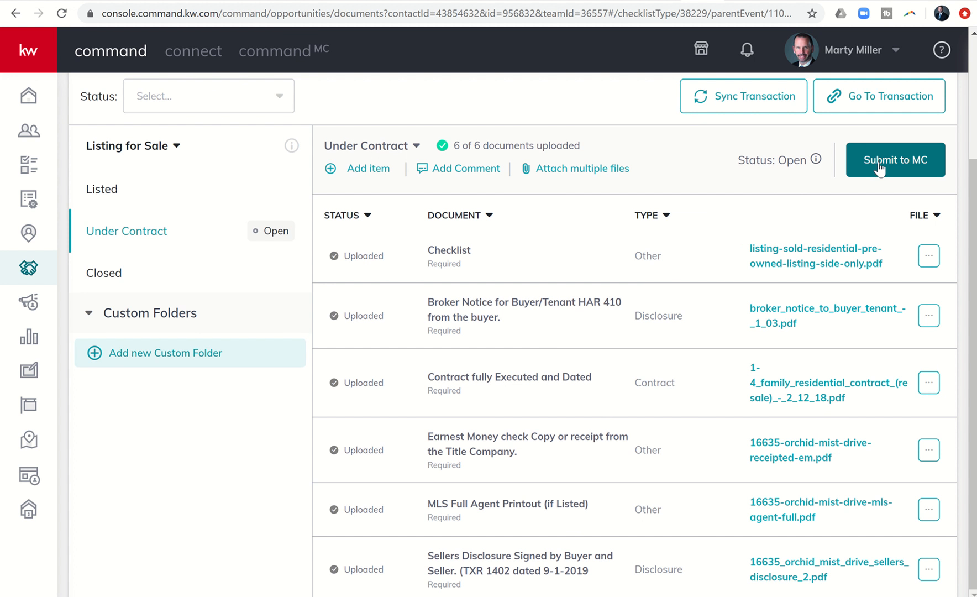
mouse_move(676, 255)
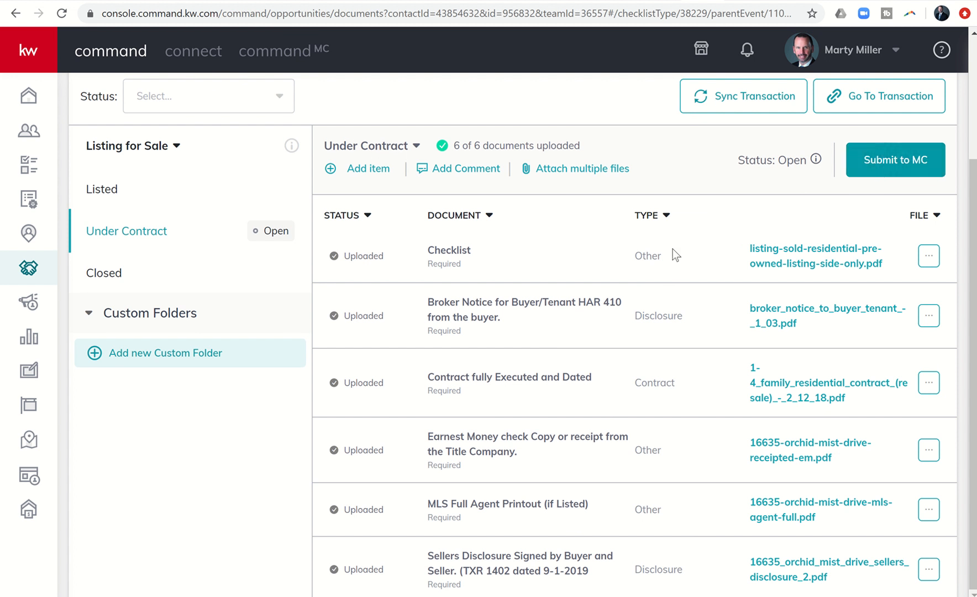
mouse_move(607, 399)
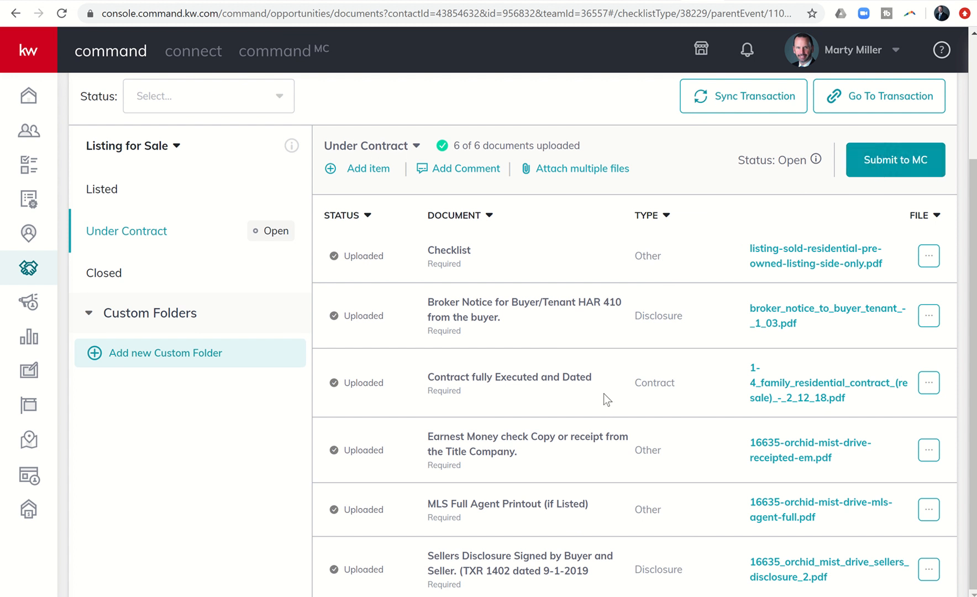
mouse_move(555, 270)
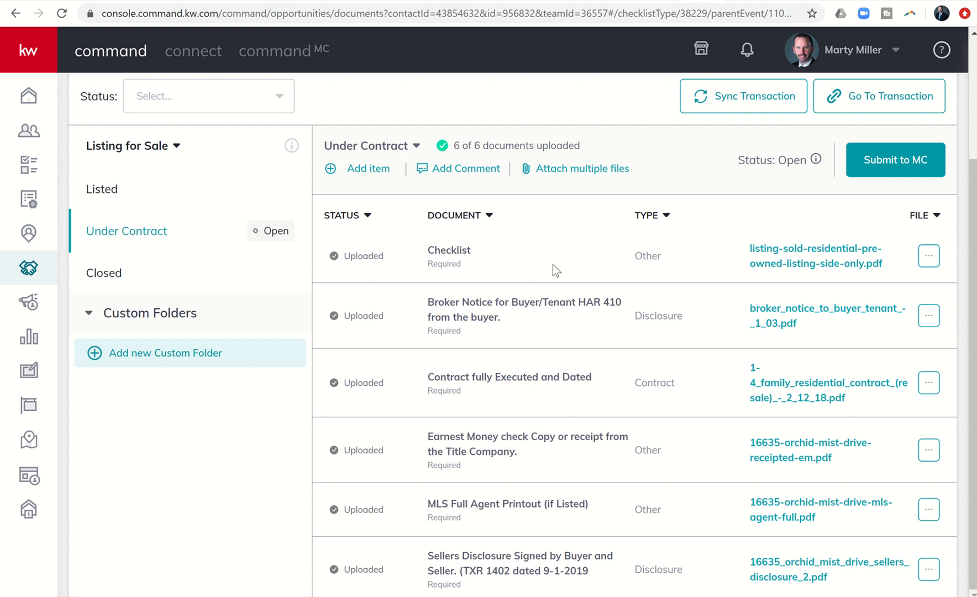